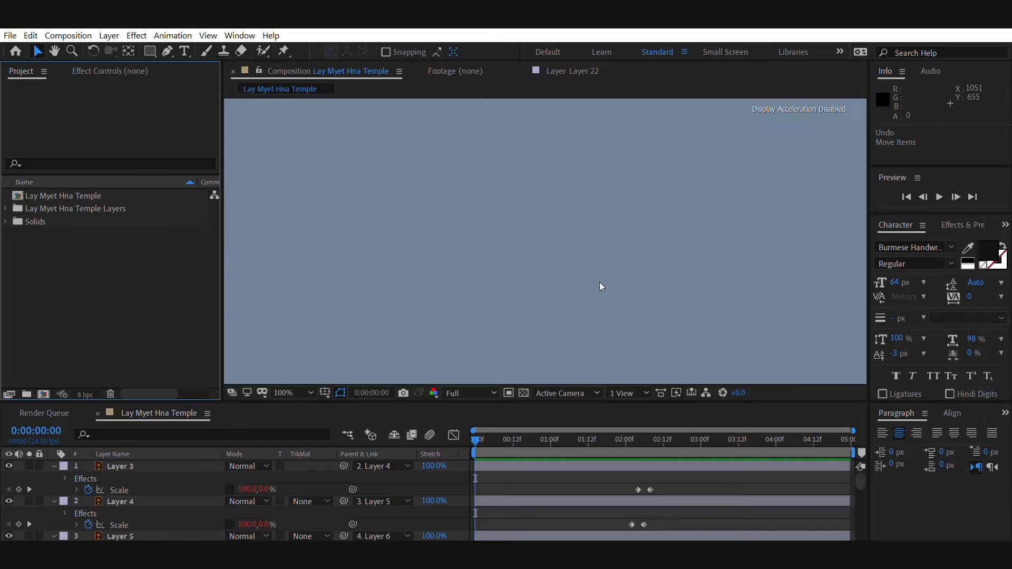
# Step: Release Layer 3's pagoda artwork to individual layers using Release to Layers (Sequence)
pyautogui.click(956, 196)
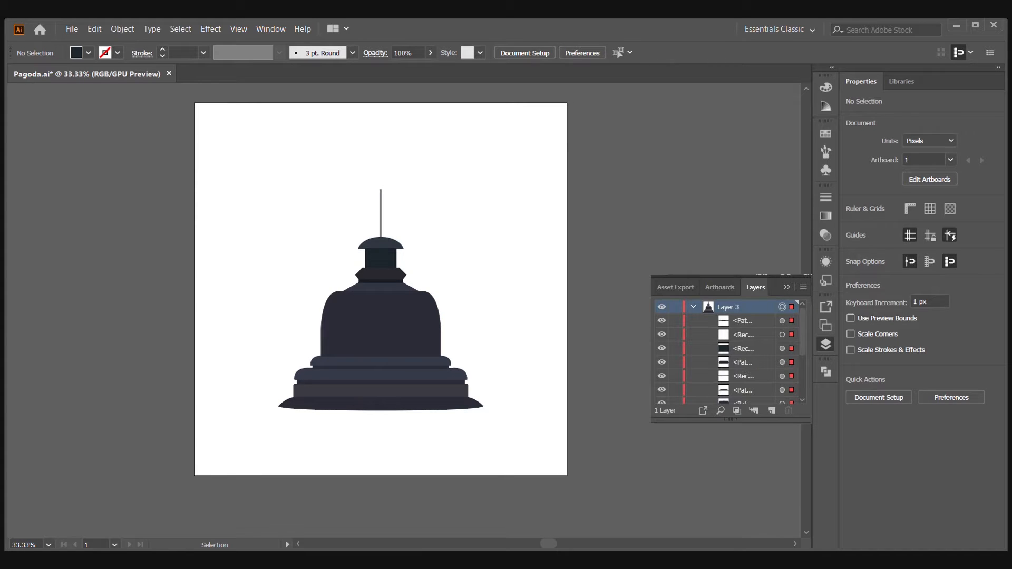
pyautogui.click(693, 307)
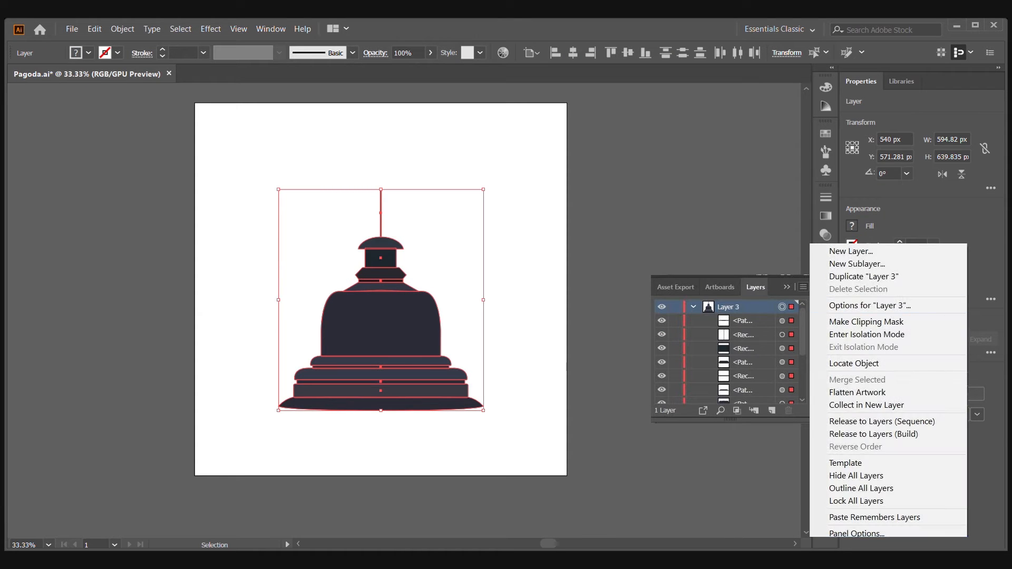
pyautogui.moveTo(881, 420)
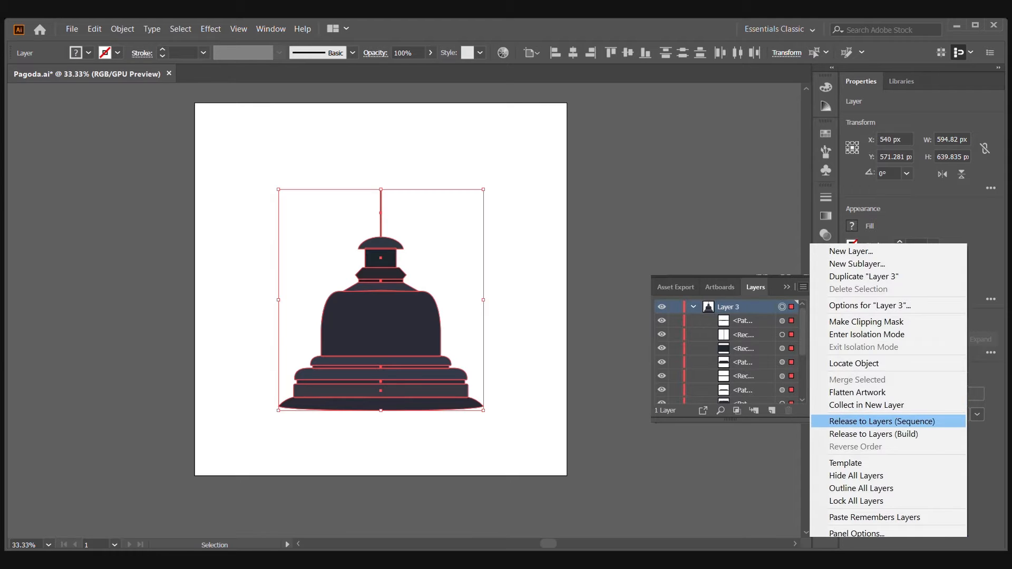
pyautogui.click(882, 421)
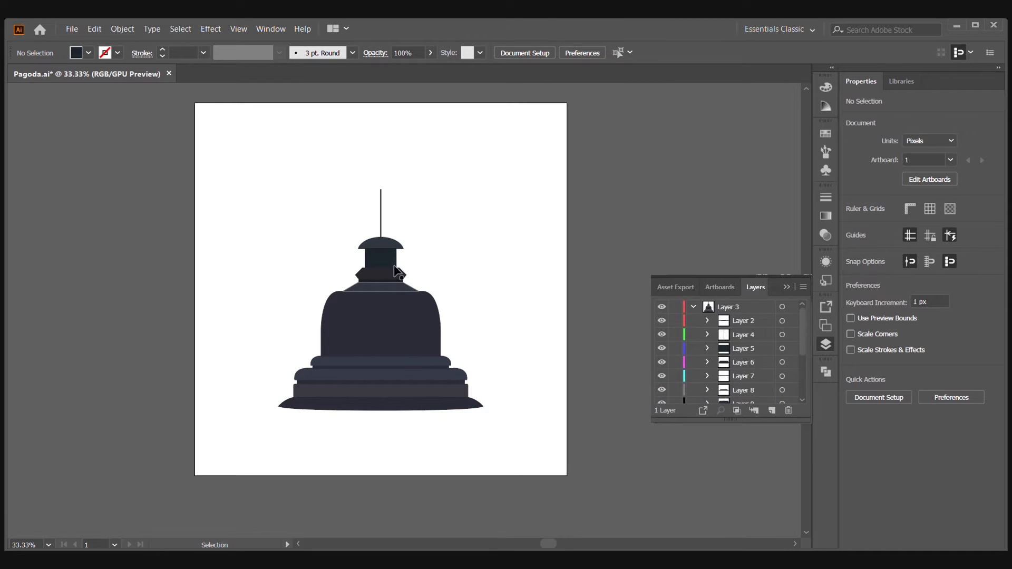
pyautogui.scroll(-3)
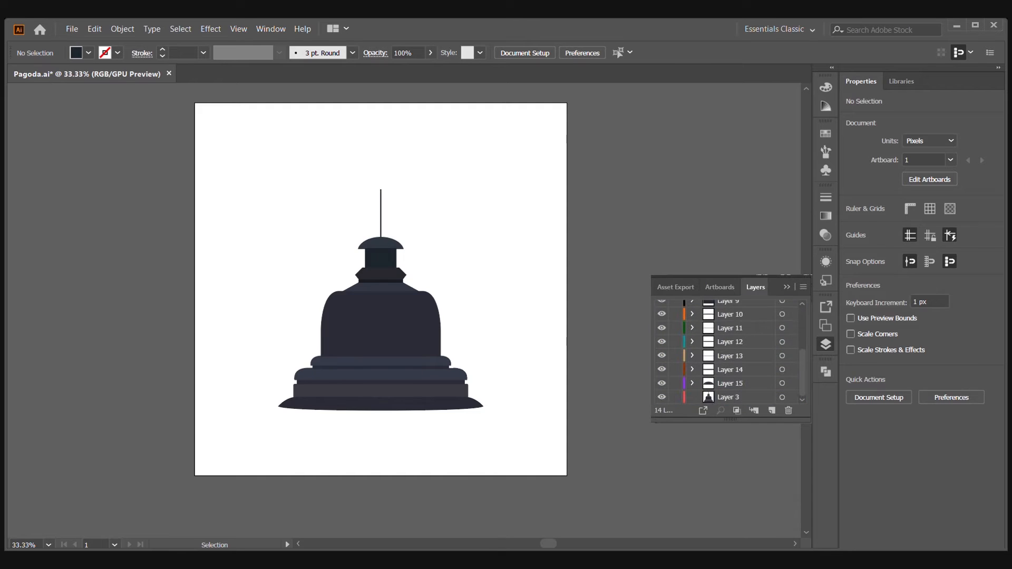
pyautogui.click(727, 396)
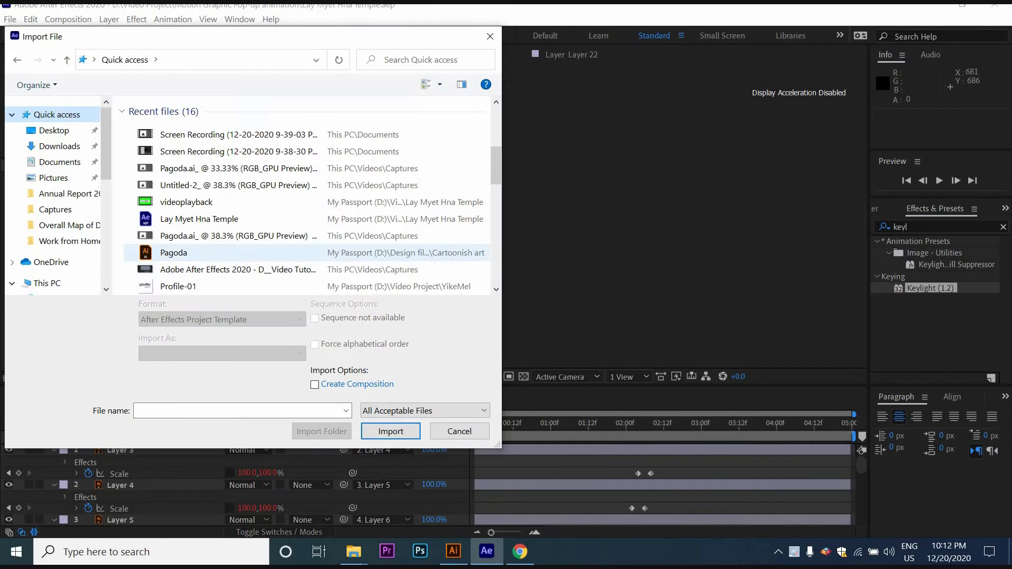
# Step: Import Pagoda.ai as Composition - Retain Layer Sizes and open the Pagoda comp
pyautogui.click(173, 253)
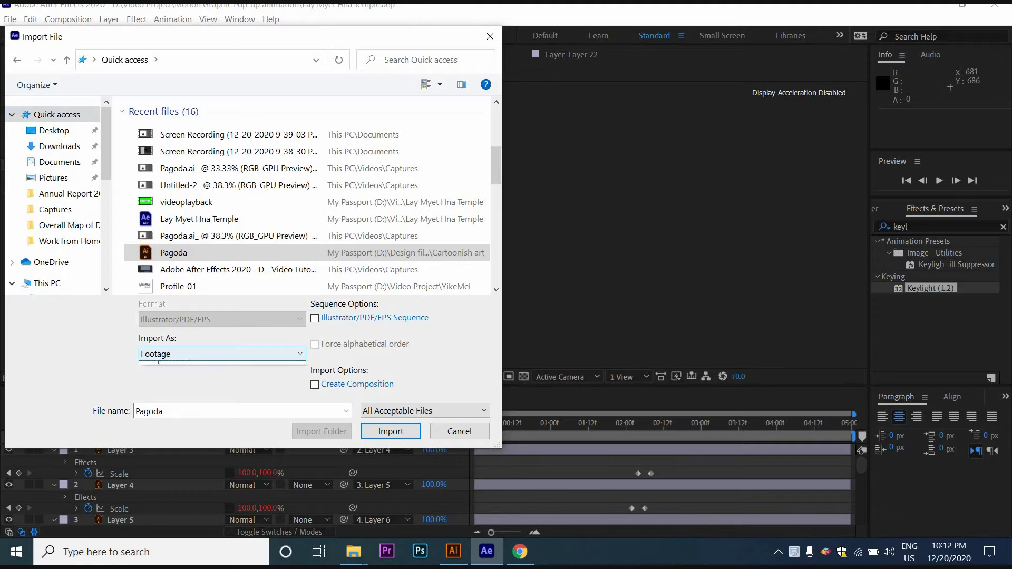
pyautogui.click(222, 354)
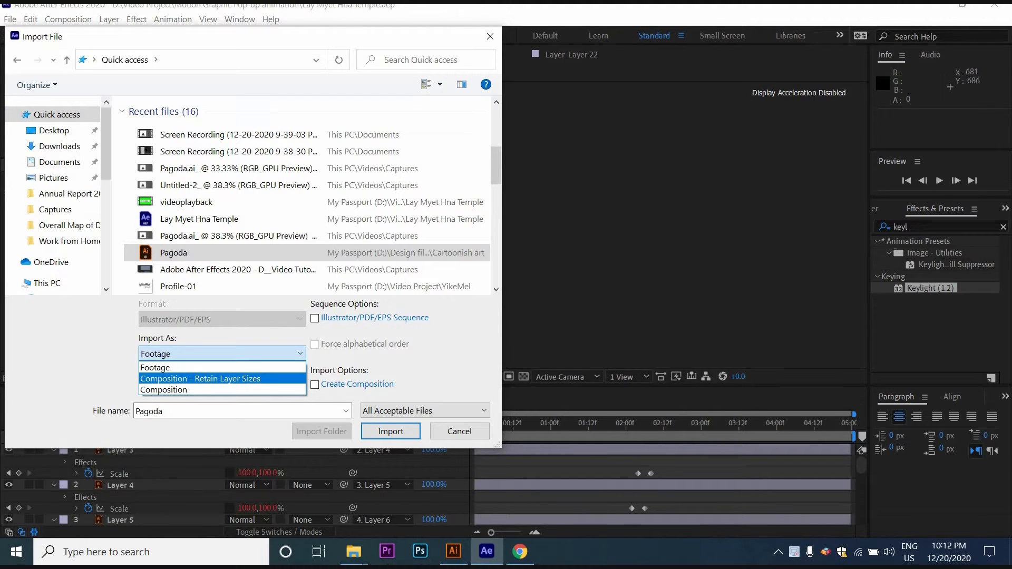
pyautogui.click(201, 379)
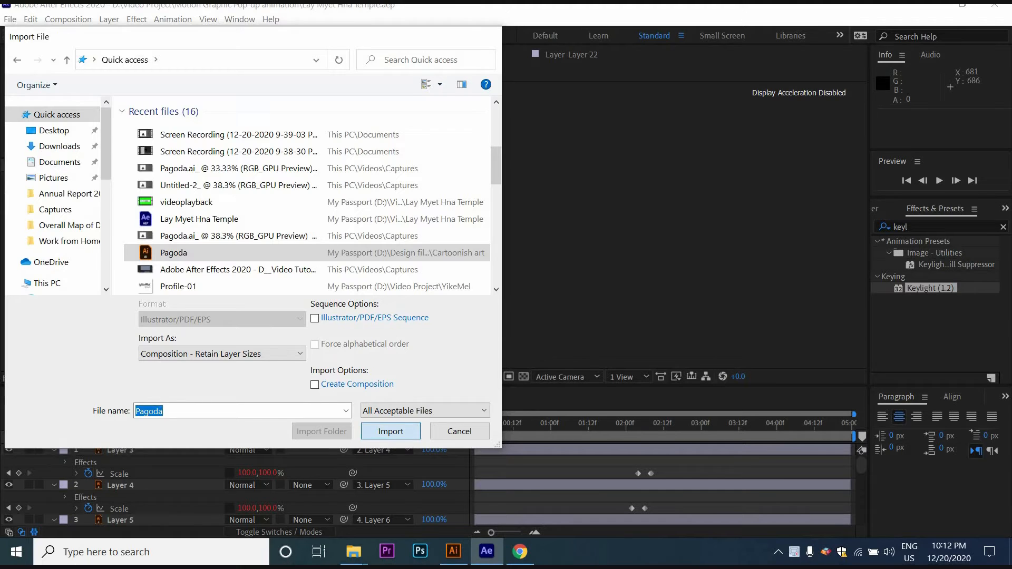
pyautogui.click(390, 431)
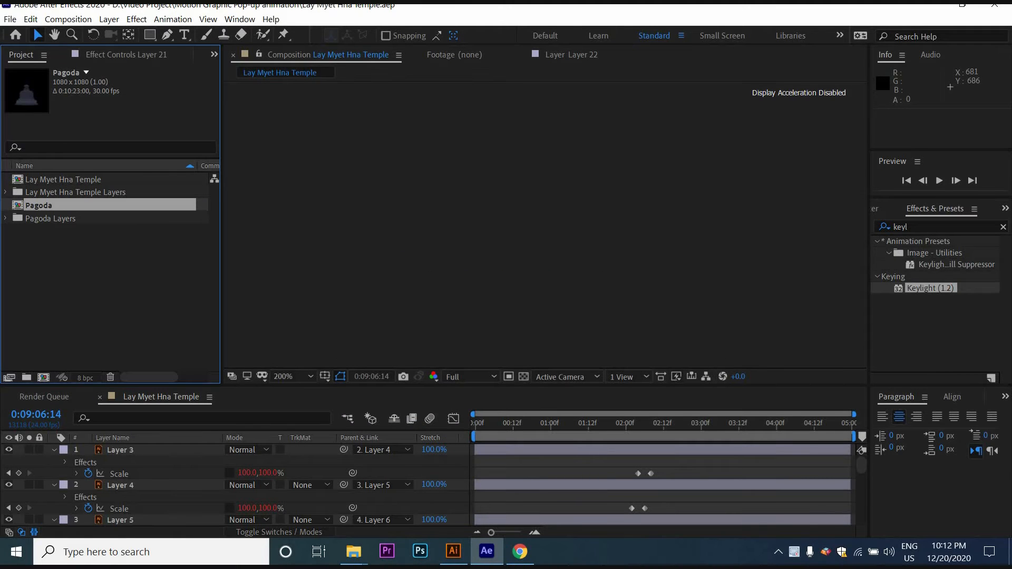
pyautogui.doubleClick(39, 205)
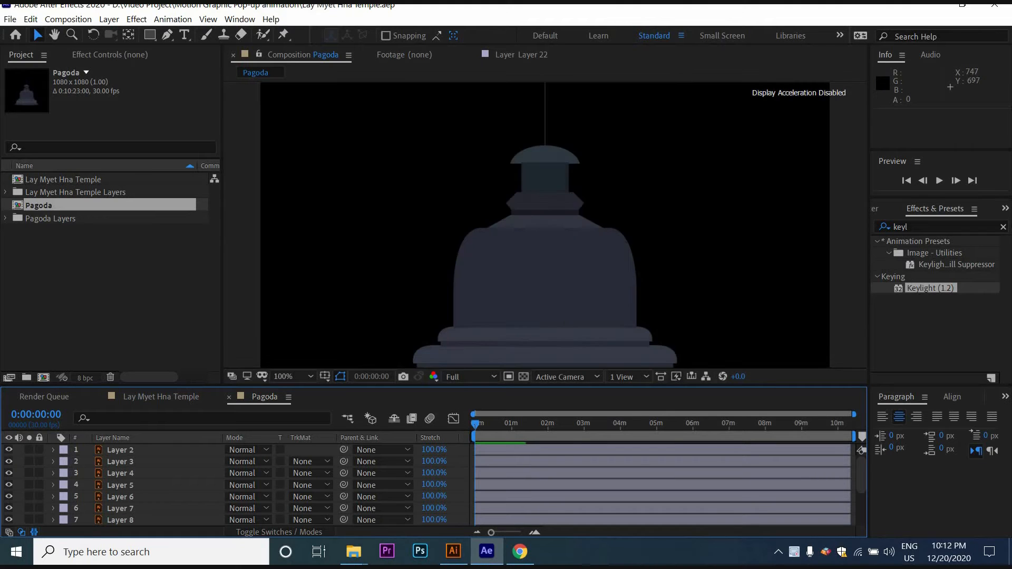
# Step: Set the Pagoda comp to 0:00:05:00 at 24 fps, then select the spire and top-block layers
pyautogui.click(282, 377)
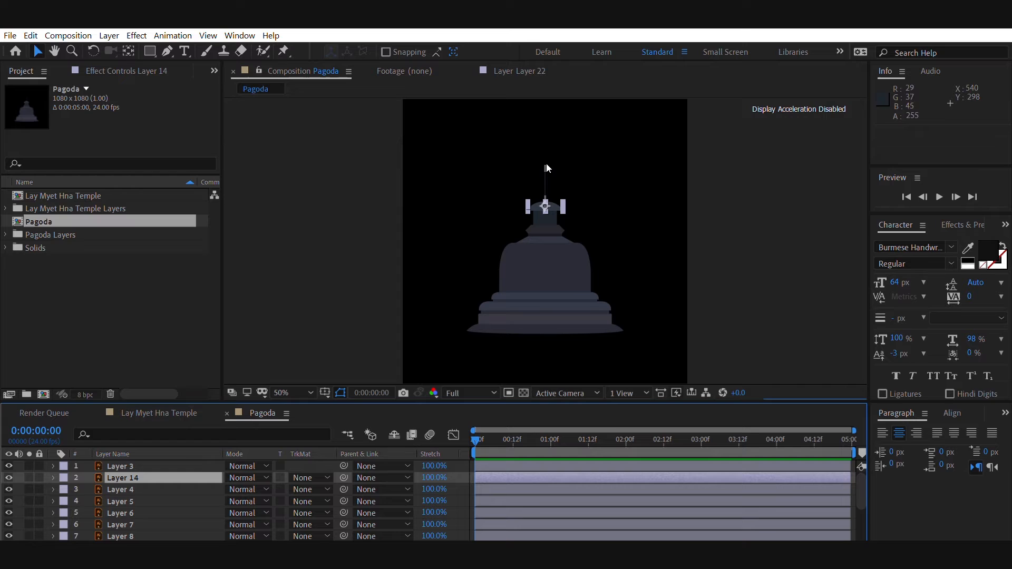
pyautogui.click(120, 466)
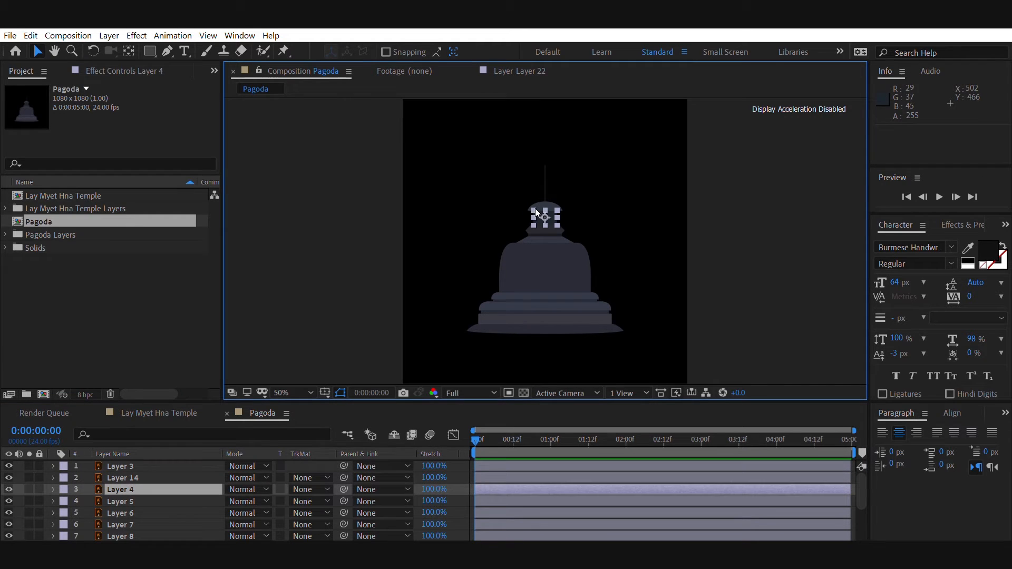
pyautogui.click(123, 524)
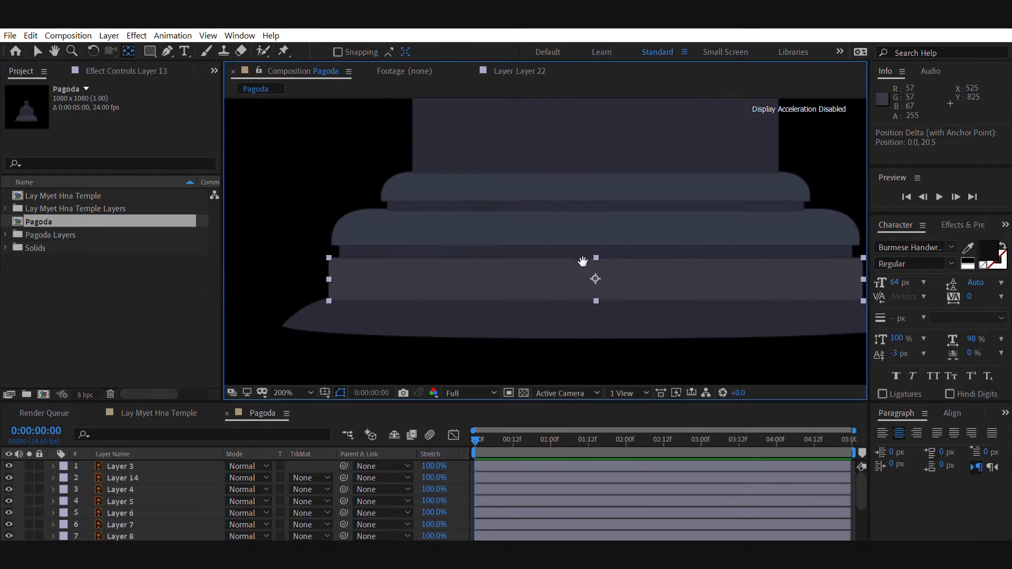
# Step: Drag the lowest two tiers' anchor points down to their bottom edges
pyautogui.moveTo(594, 262); pyautogui.dragTo(598, 297)
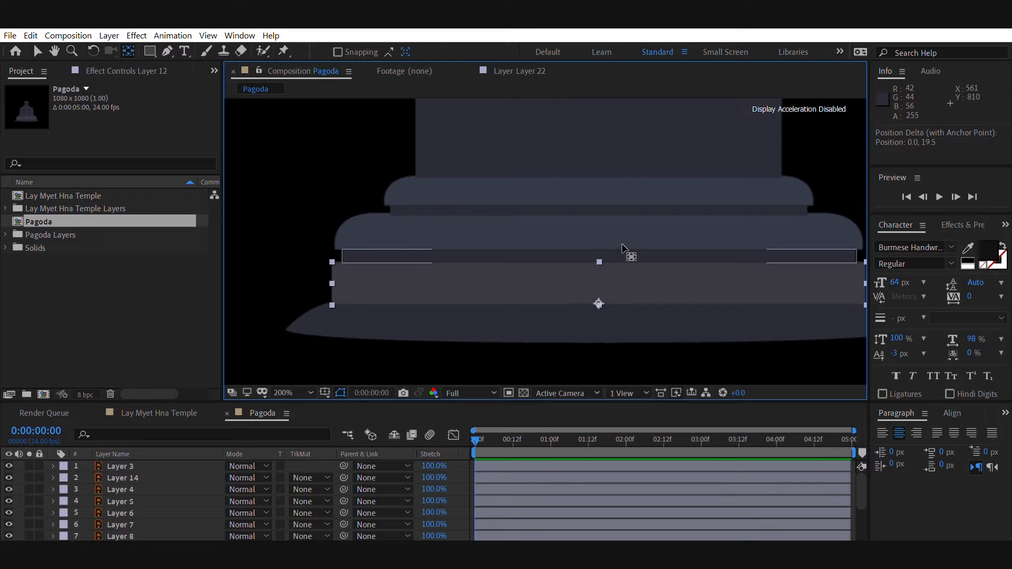
pyautogui.moveTo(623, 249); pyautogui.dragTo(603, 252)
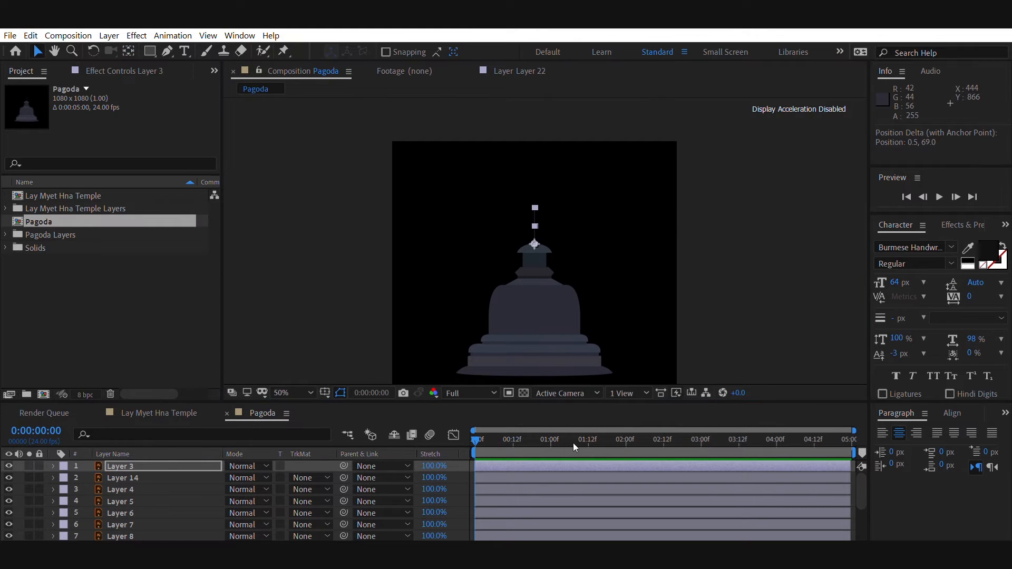
pyautogui.moveTo(572, 257)
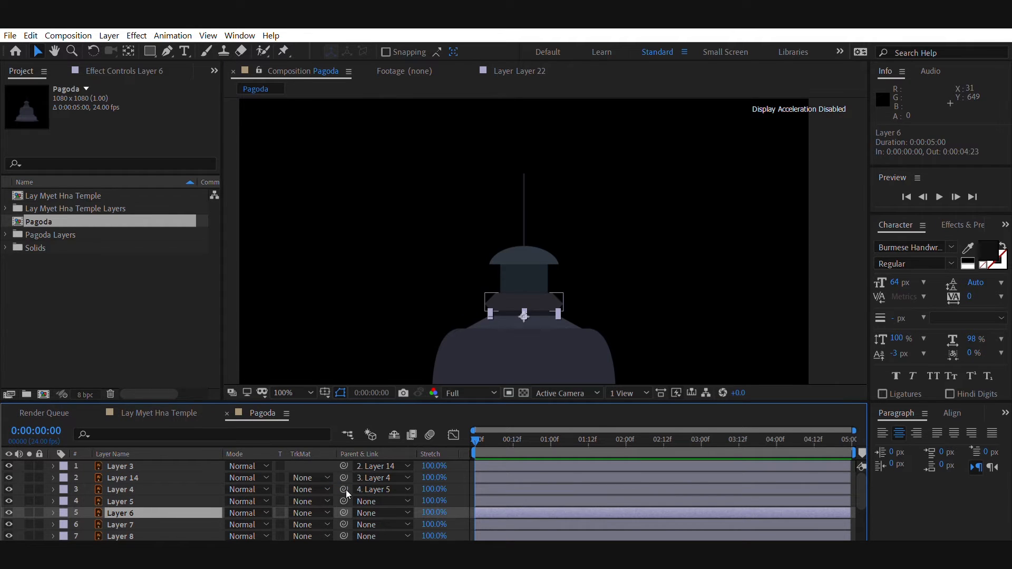
# Step: Set Layer 5's parent to the layer beneath it in Parent & Link
pyautogui.click(119, 524)
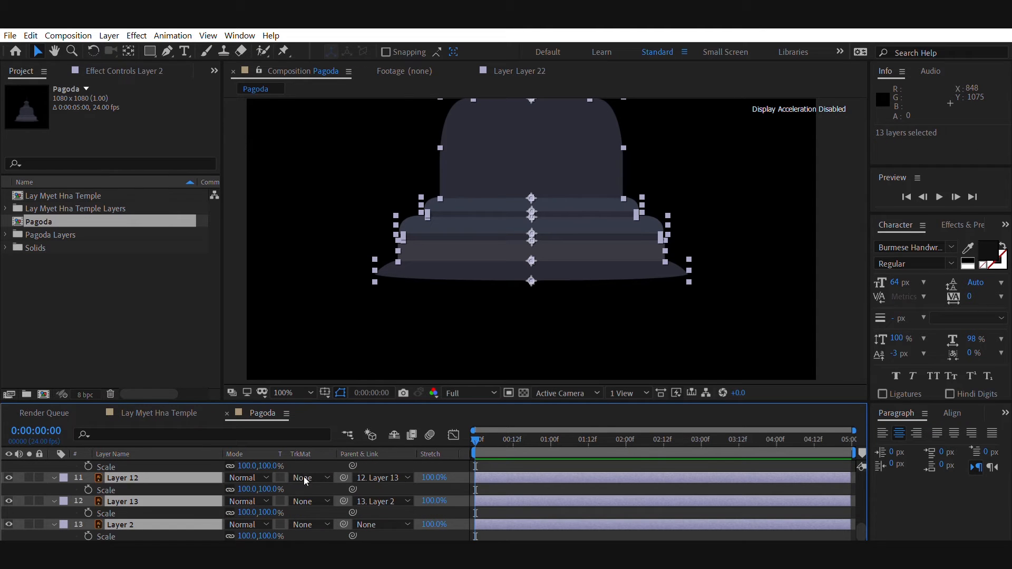
pyautogui.moveTo(524, 527)
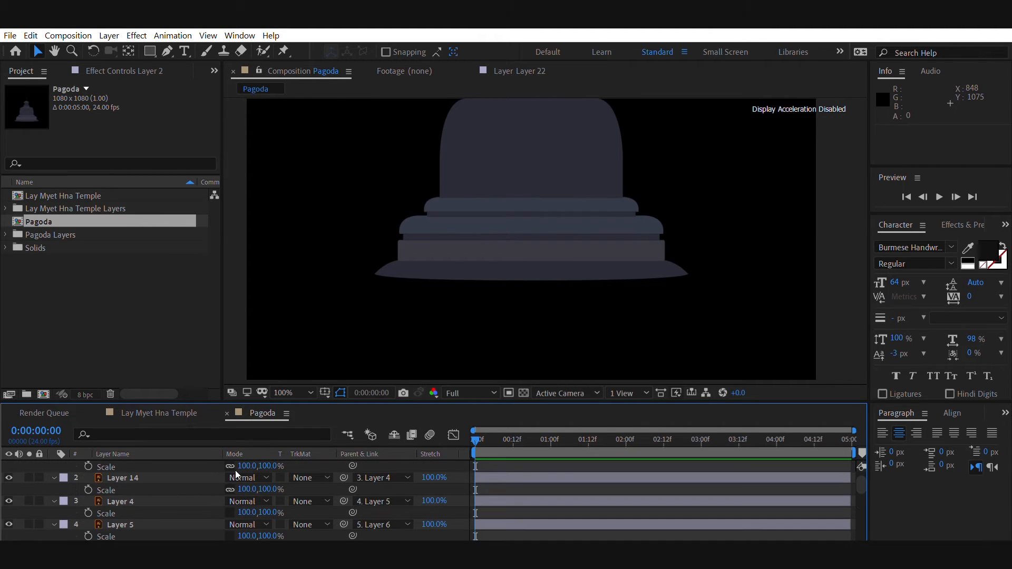
# Step: Scroll the timeline down and select Layer 2, the pagoda base
pyautogui.scroll(-3)
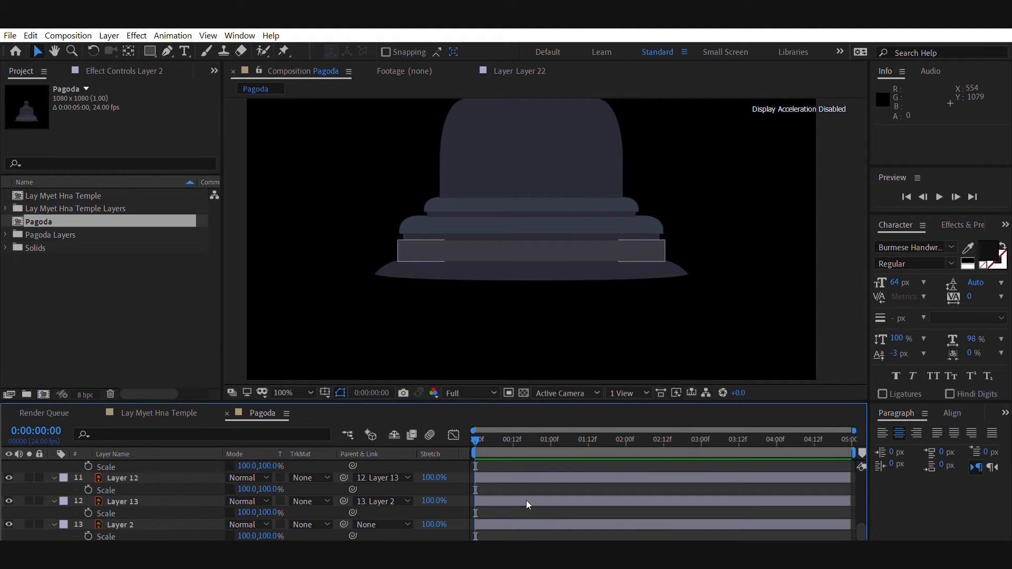
pyautogui.click(120, 524)
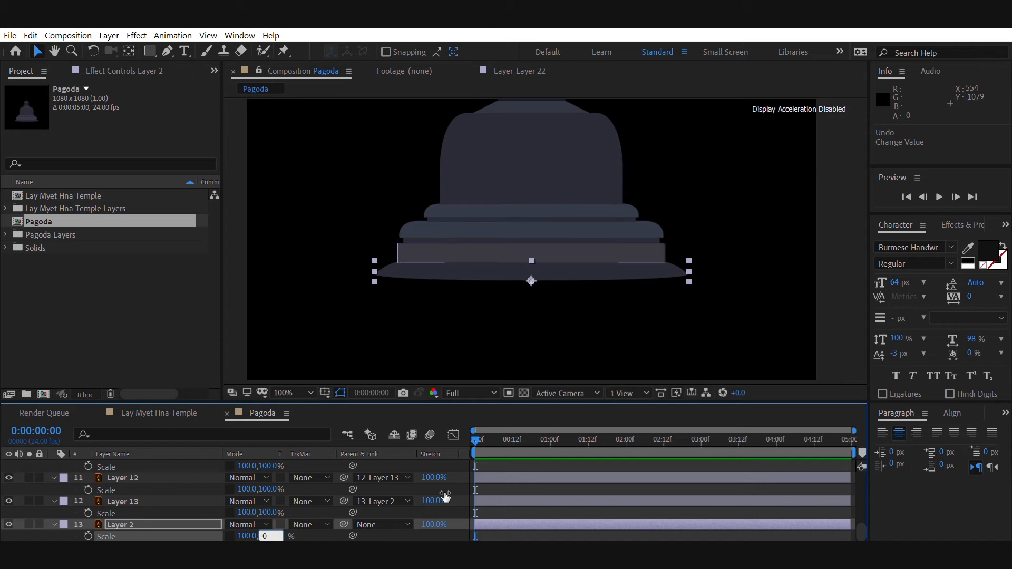
# Step: Key Layer 2's Scale at 0% and move the playhead to frame 8
pyautogui.write('0')
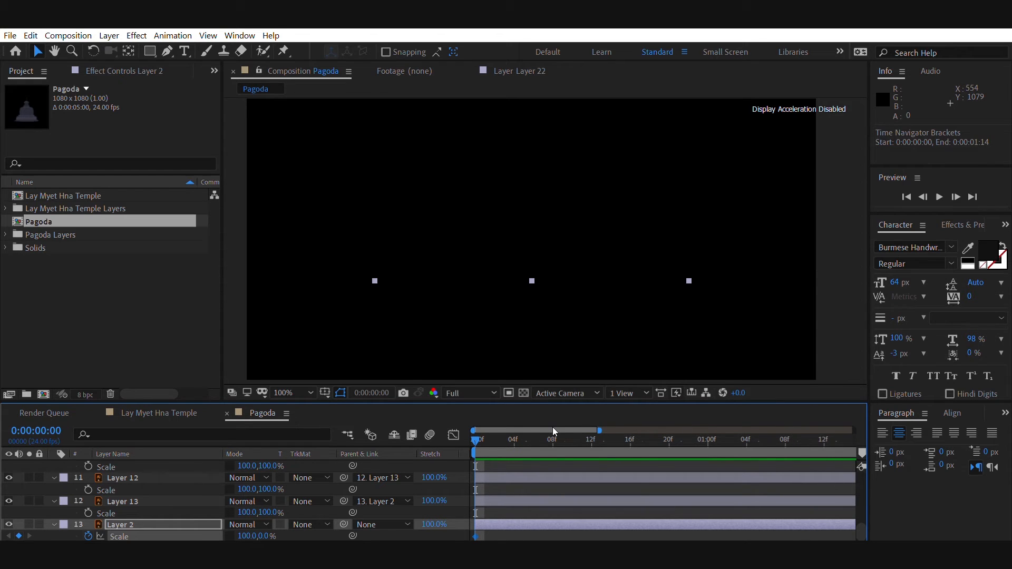
pyautogui.click(552, 439)
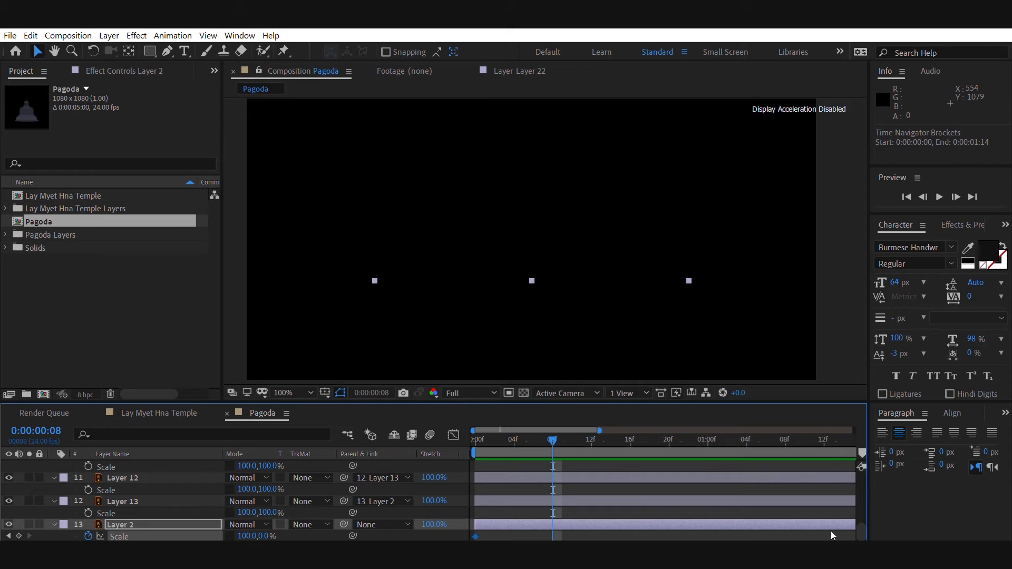
pyautogui.moveTo(804, 529)
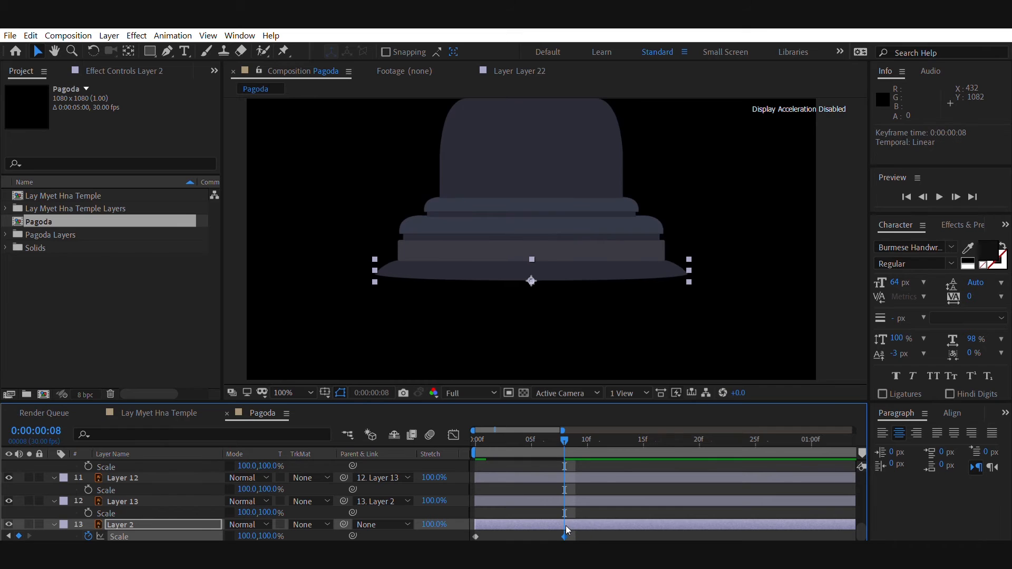
pyautogui.moveTo(588, 531)
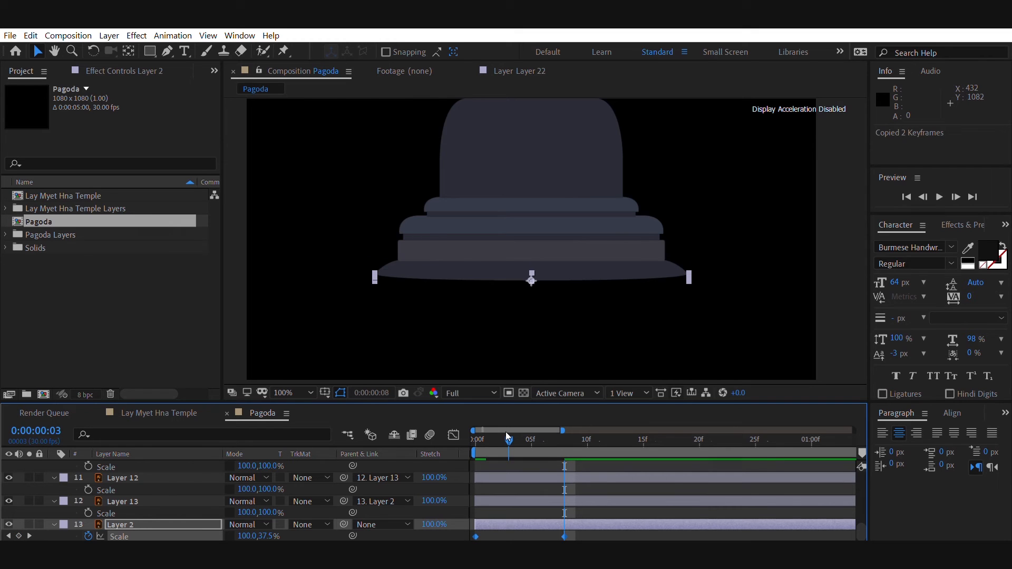
# Step: Place the playhead where the pasted scale keyframes should start
pyautogui.click(509, 439)
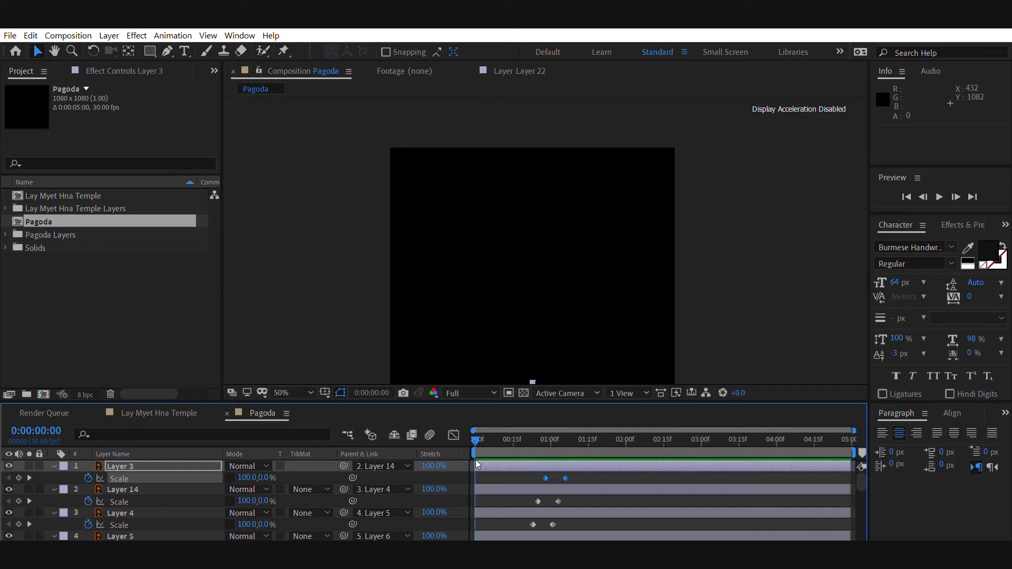
# Step: Apply EXCITE from the Motion 2 script to the scale keyframes and preview the pop-up
pyautogui.scroll(-3)
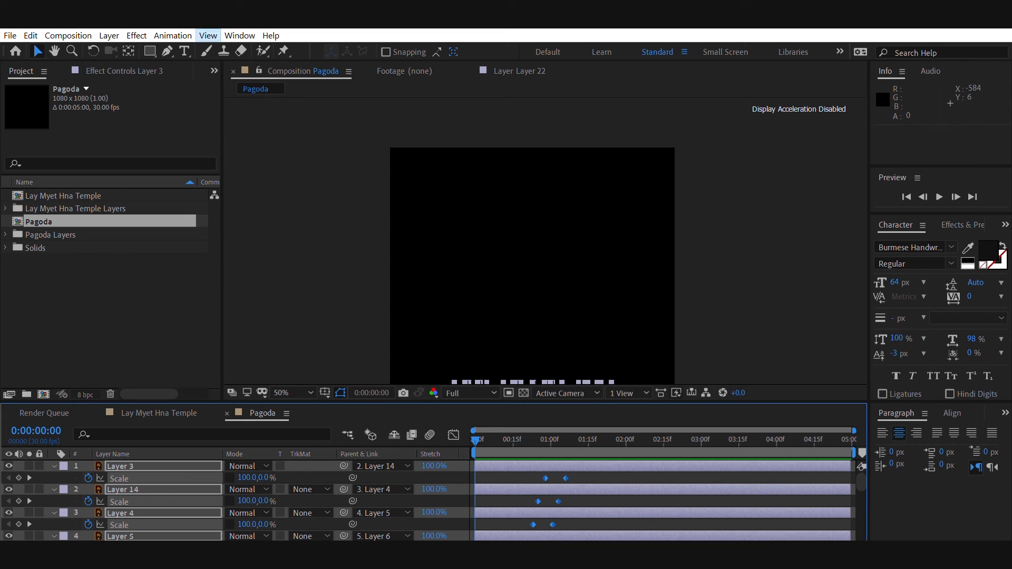
pyautogui.click(239, 35)
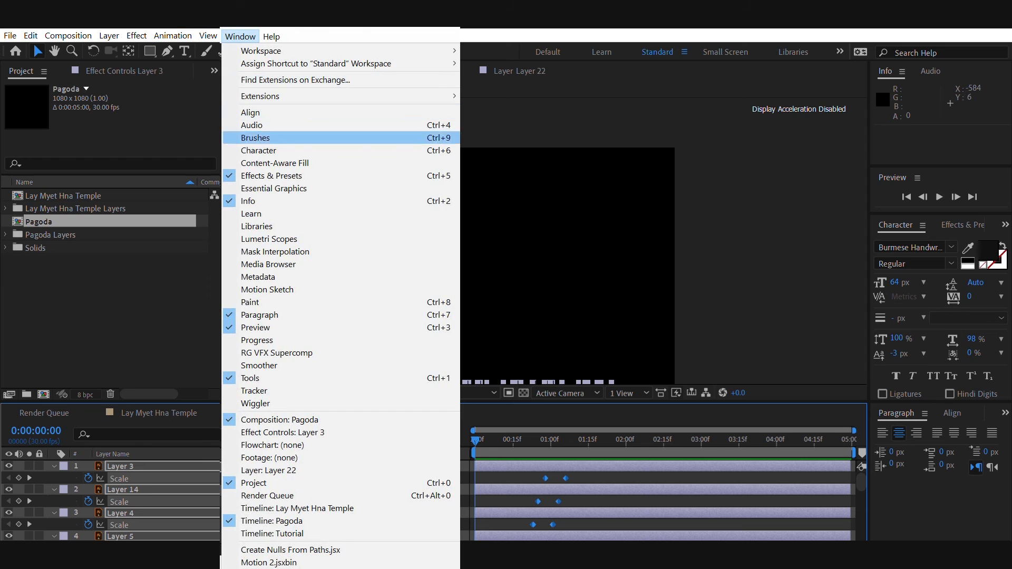
pyautogui.moveTo(254, 482)
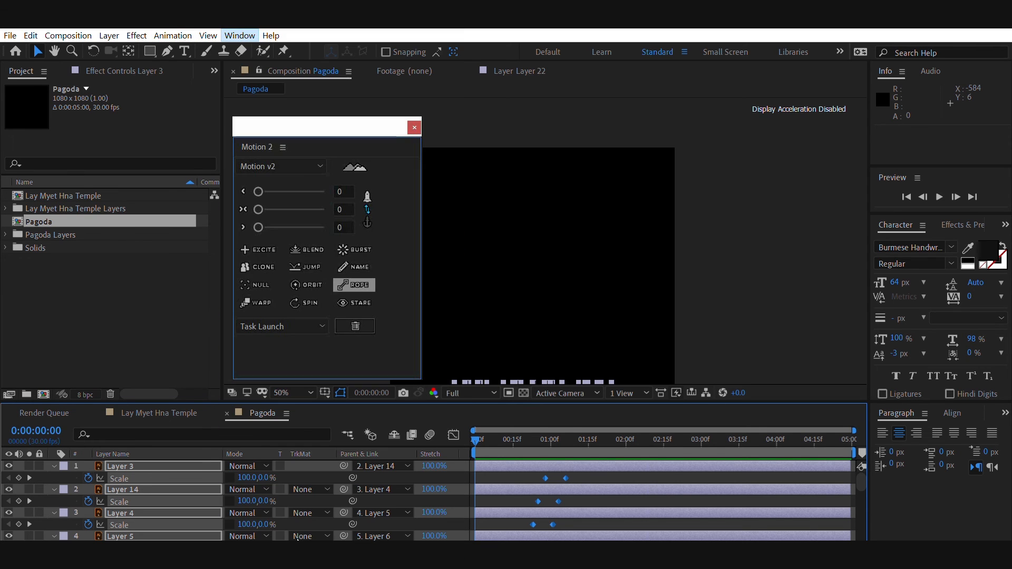
pyautogui.click(258, 249)
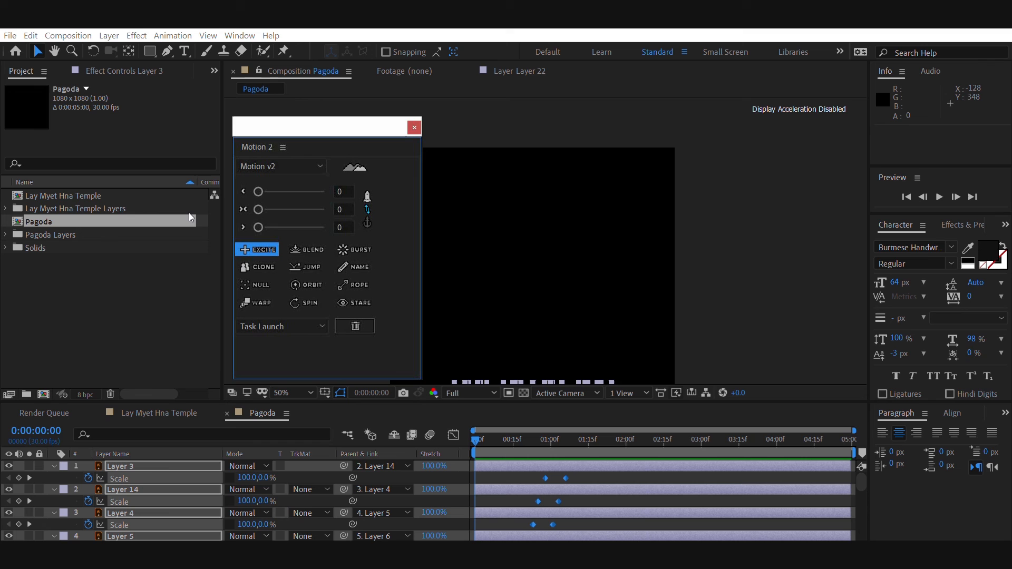
pyautogui.click(413, 127)
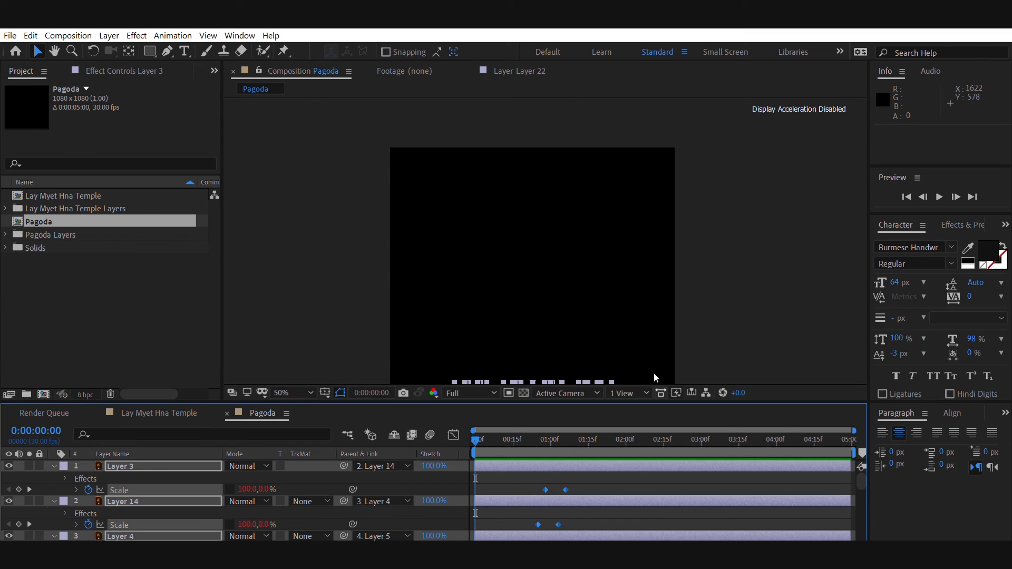
pyautogui.click(939, 197)
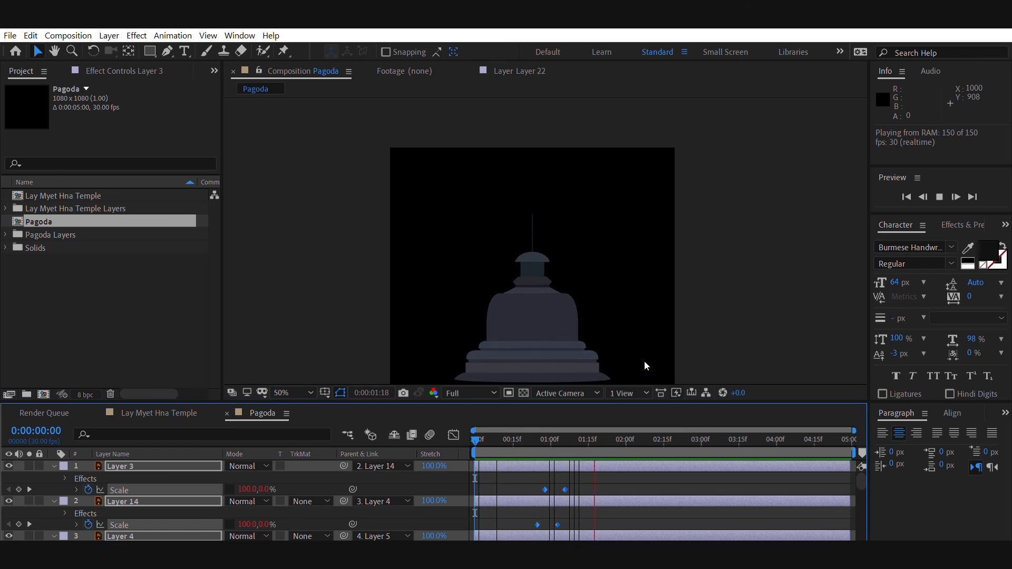